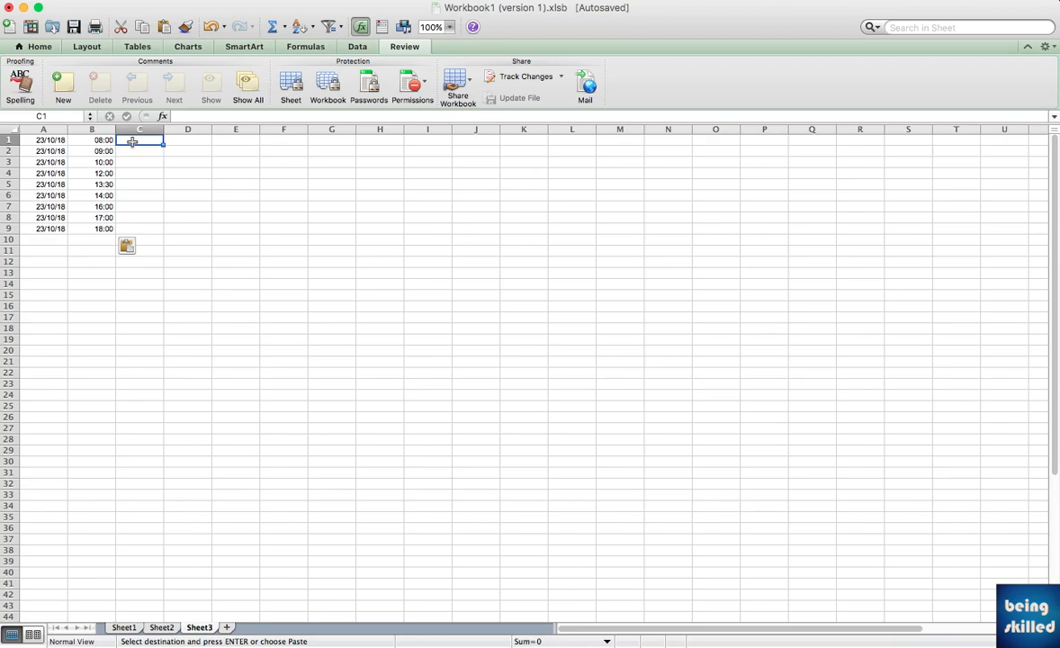
# Enter =CONCATENATE of A1 and B1 in C1, giving run-together serial numbers.
pyautogui.write('=CONCATENATE')
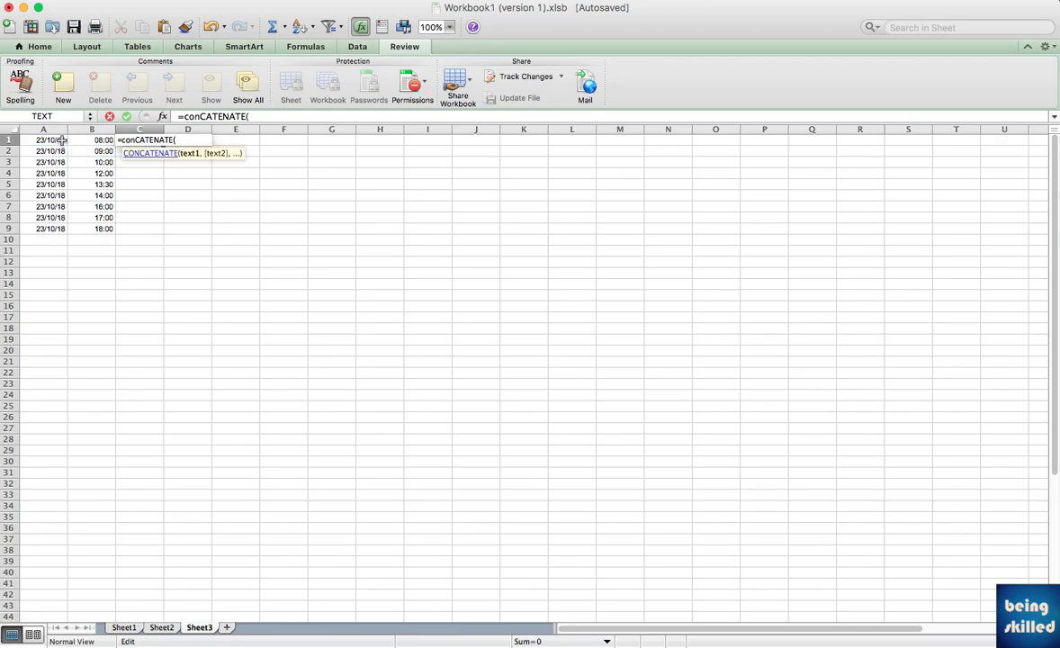
pyautogui.click(43, 140)
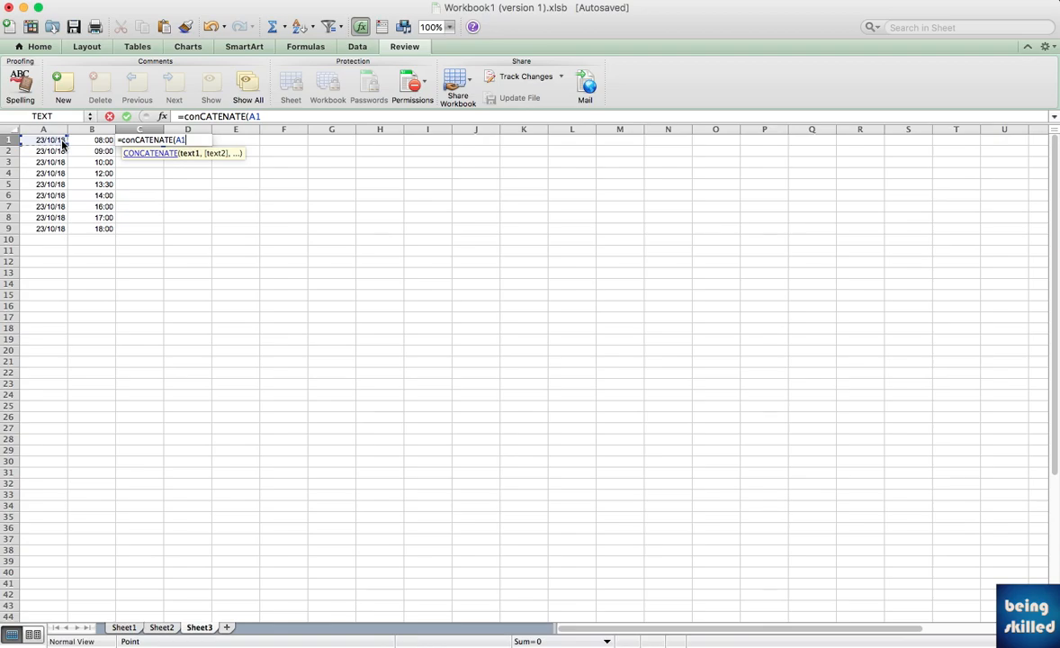
pyautogui.write(',B1)')
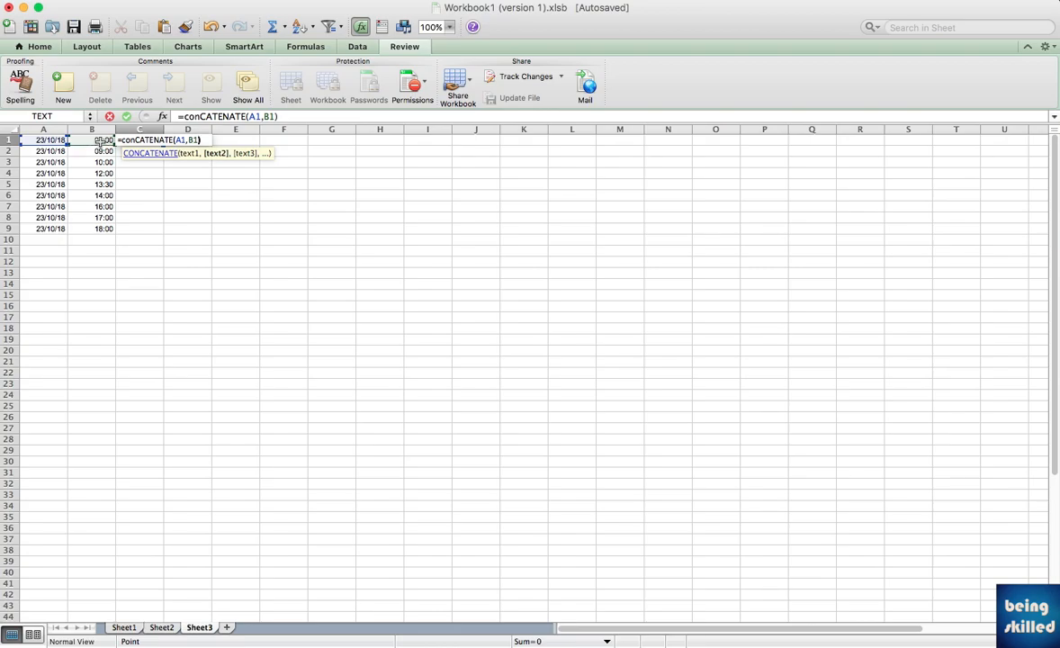
pyautogui.press('Return')
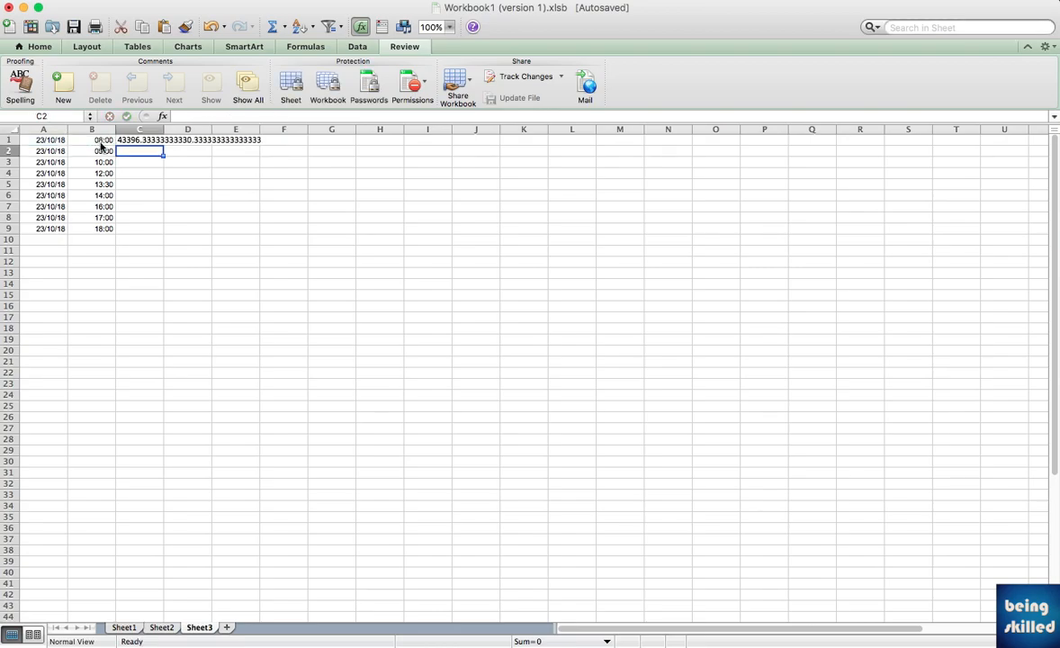
# Inspect the B1 time and C1 formula, then select D1 for a new formula.
pyautogui.click(91, 140)
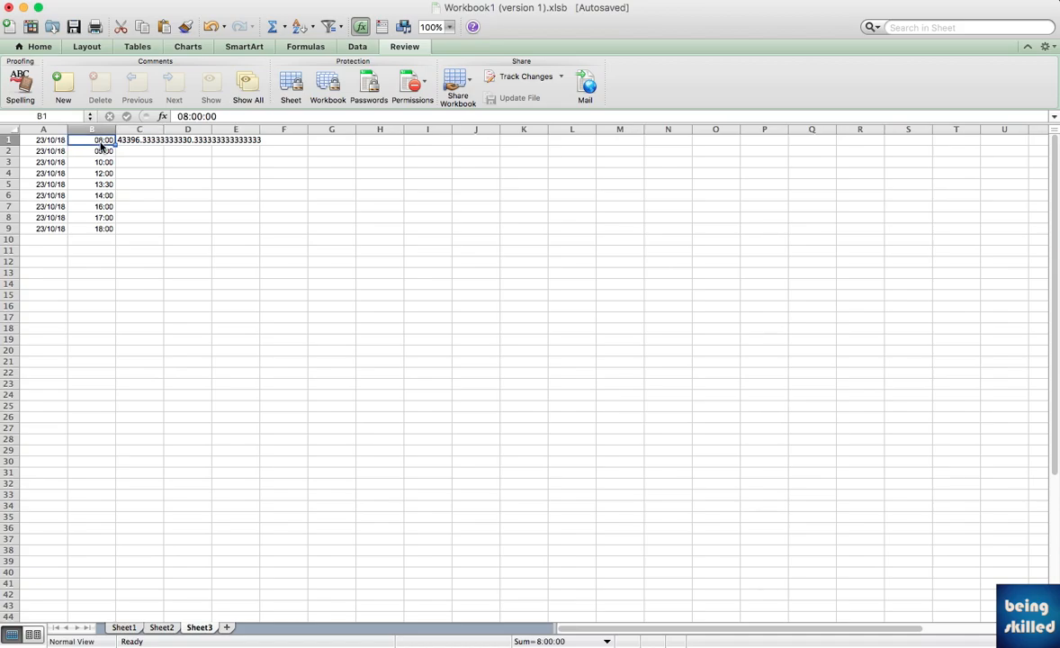
pyautogui.click(43, 139)
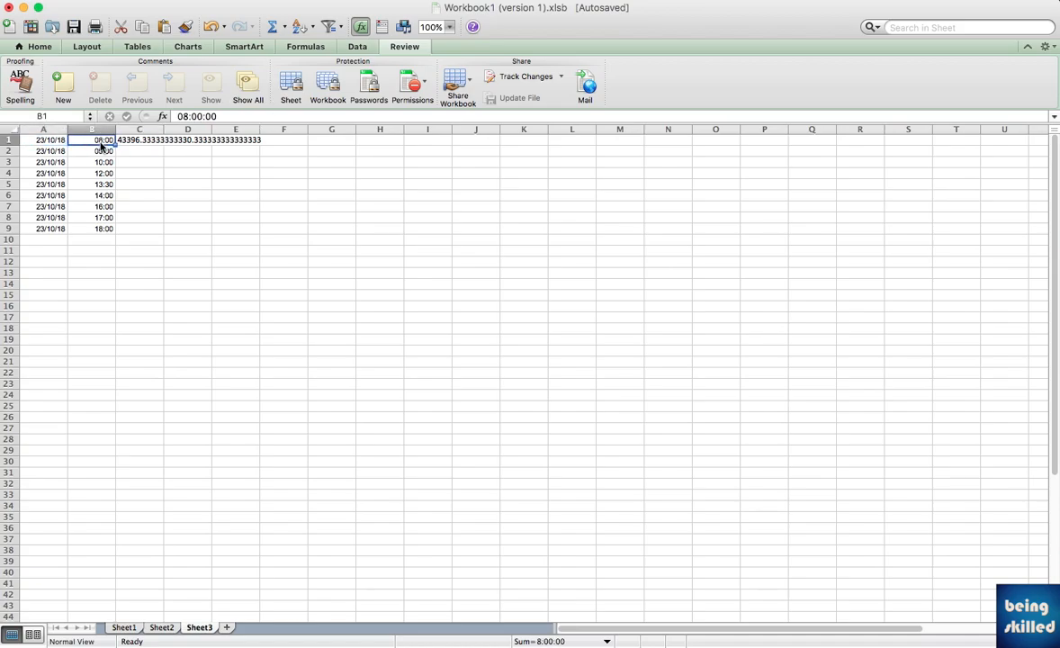
pyautogui.click(140, 140)
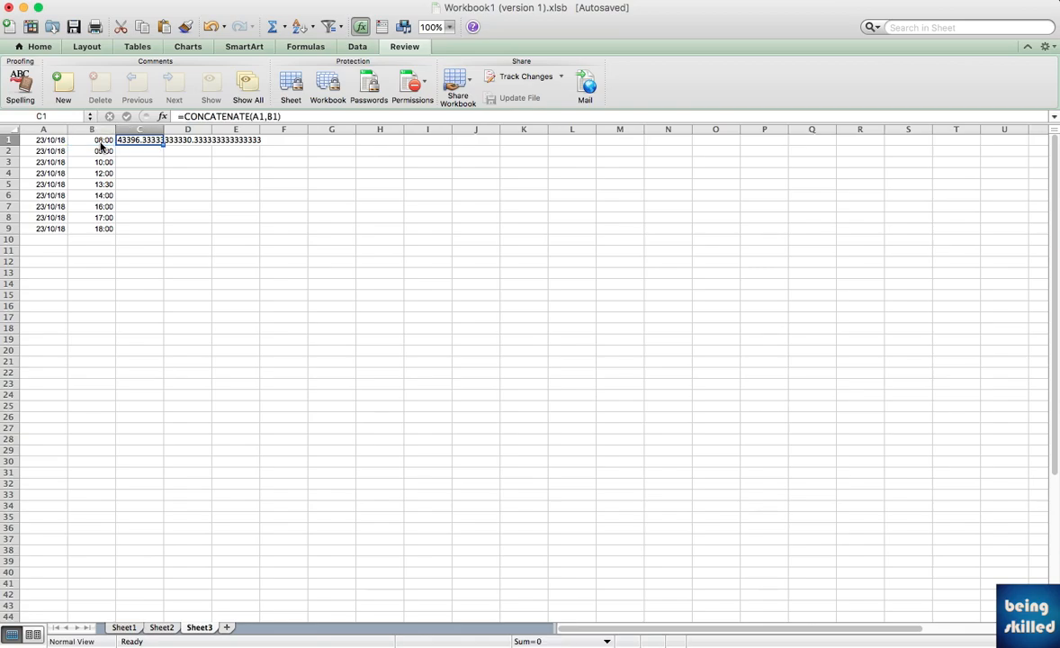
pyautogui.click(187, 140)
pyautogui.write('=conCATENATE(')
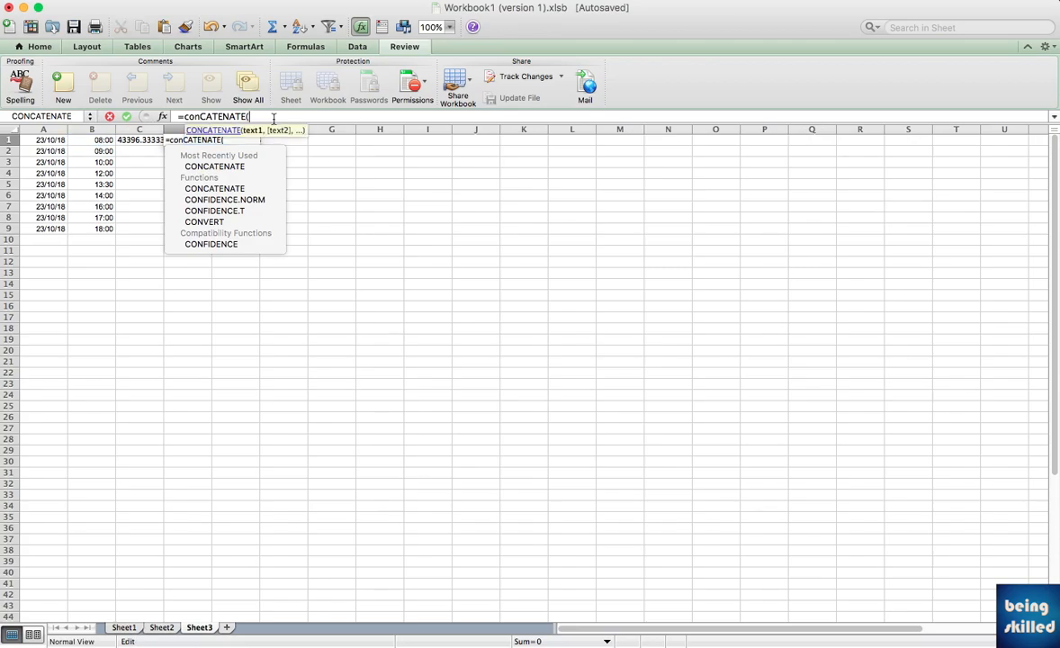
# Start wrapping the A1 date in a TEXT function with a dd format.
pyautogui.write('text(')
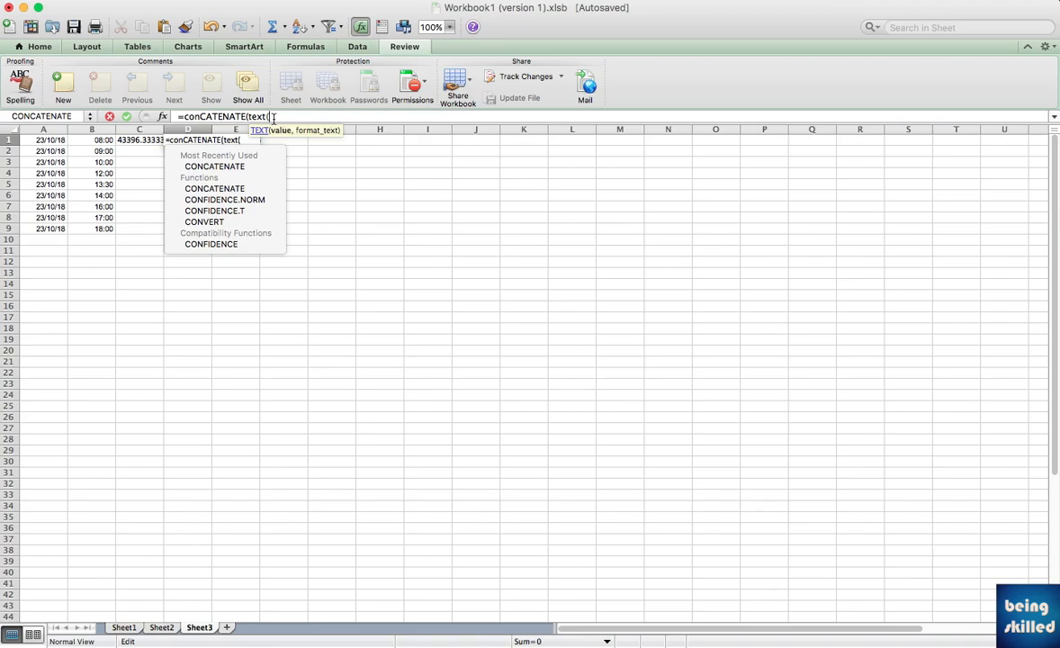
pyautogui.click(43, 139)
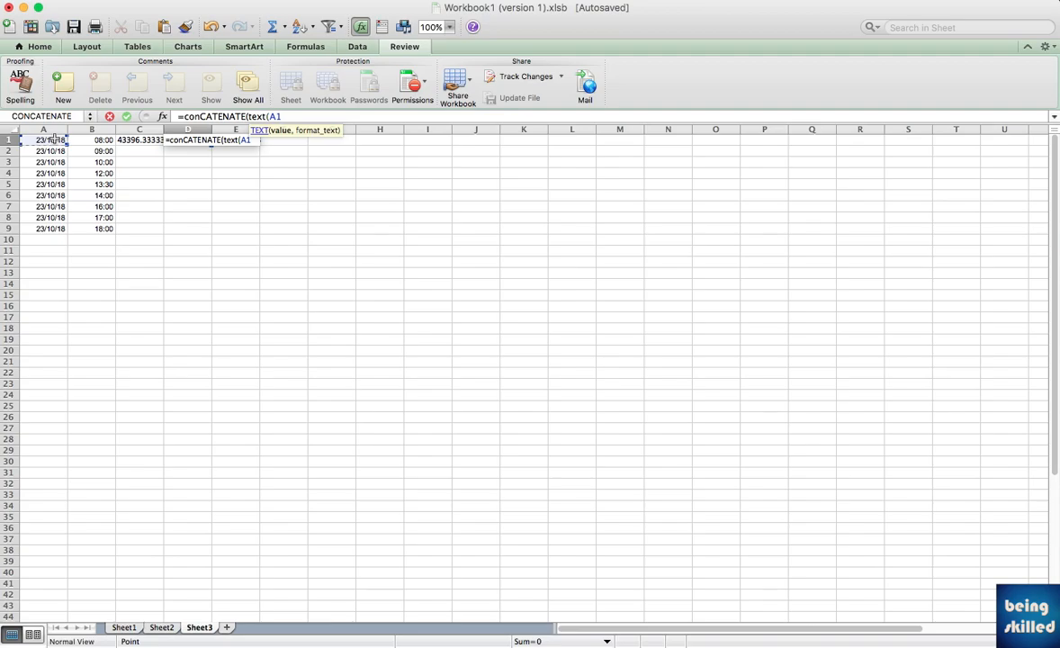
pyautogui.write(',')
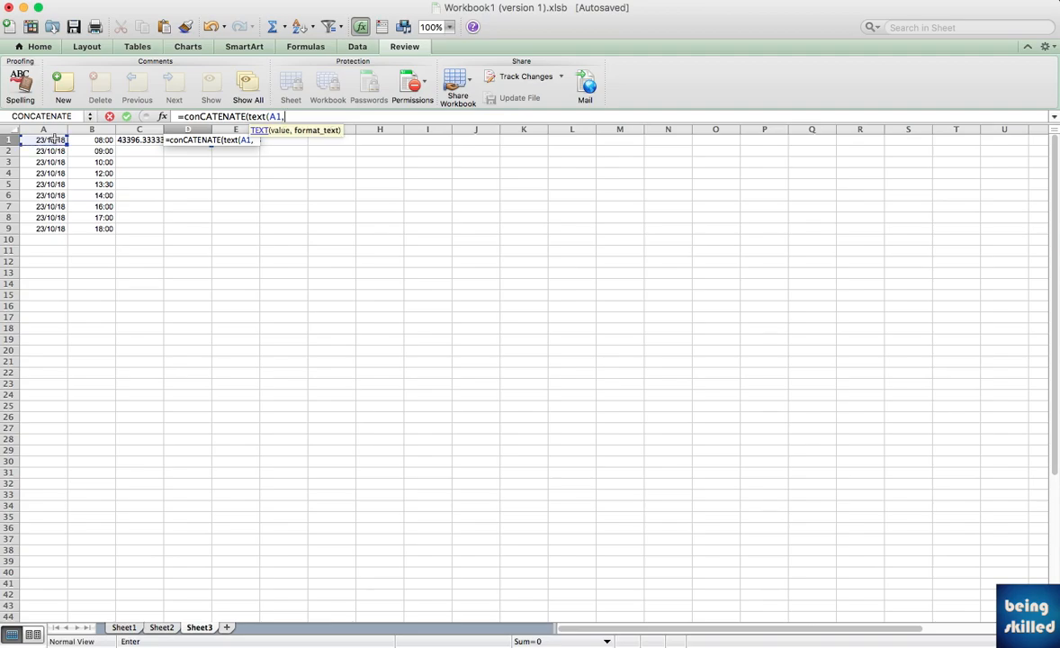
pyautogui.write('"')
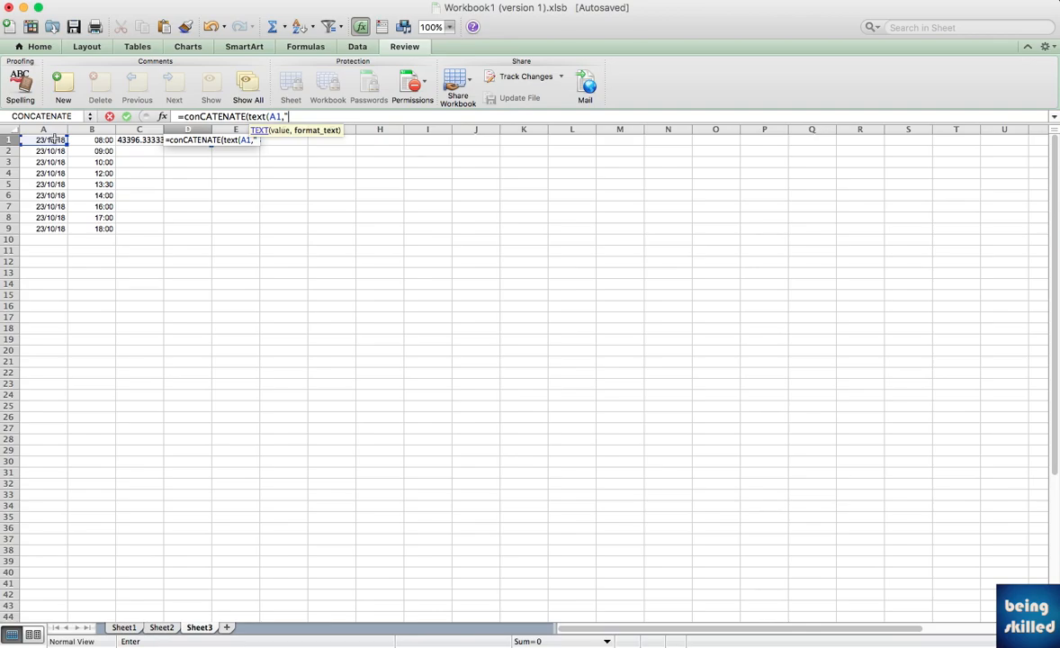
pyautogui.moveTo(124, 209)
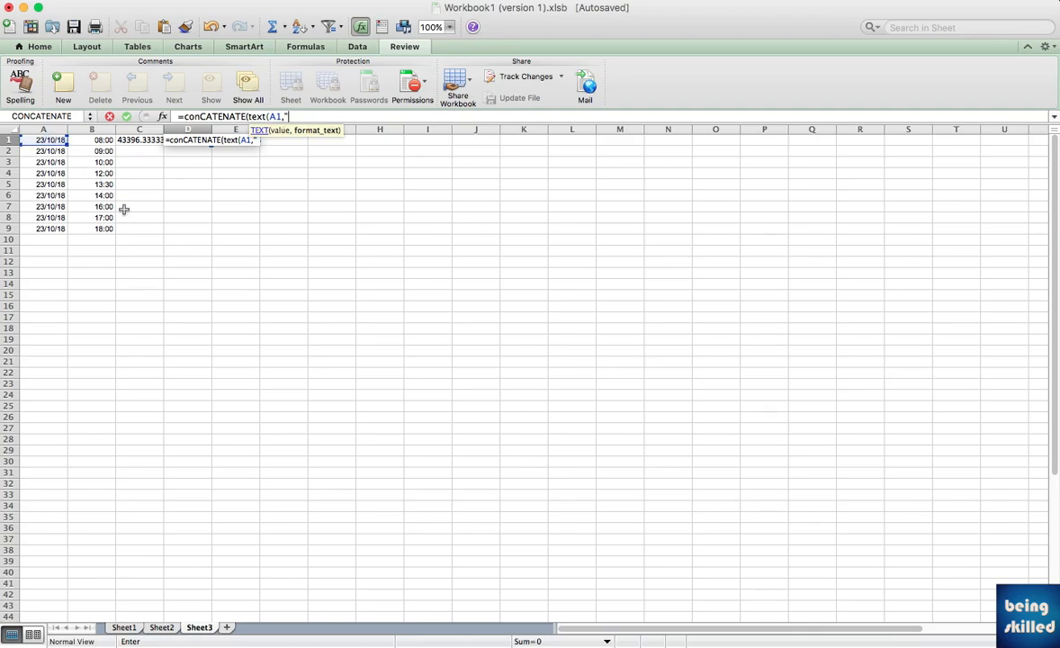
pyautogui.write('dd')
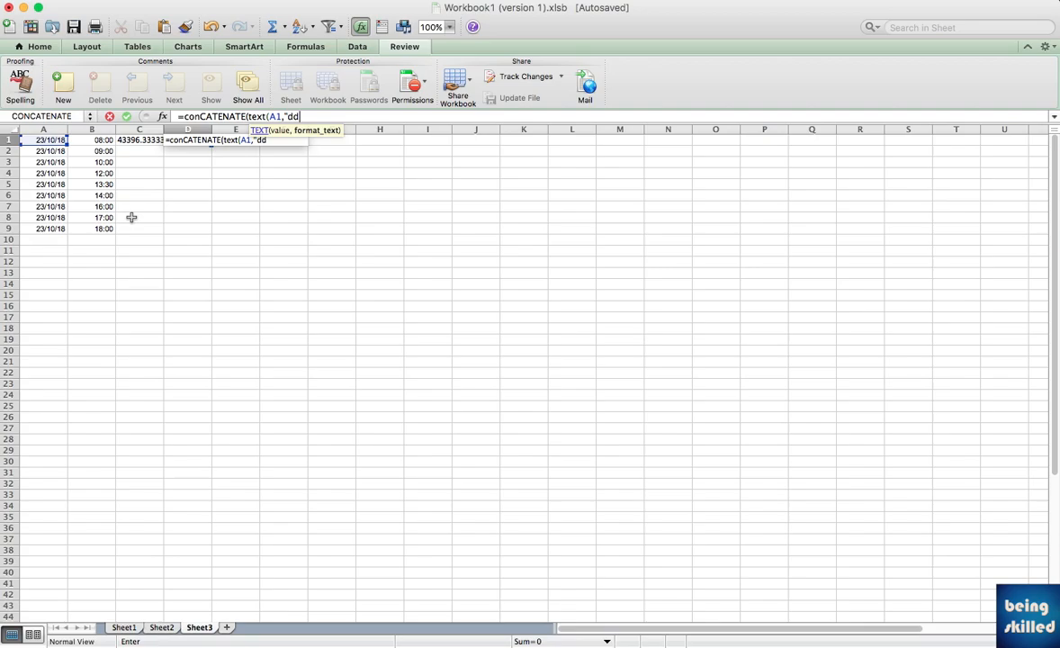
# Complete the dd/mm/yy date format and begin a second TEXT argument.
pyautogui.write('/mm')
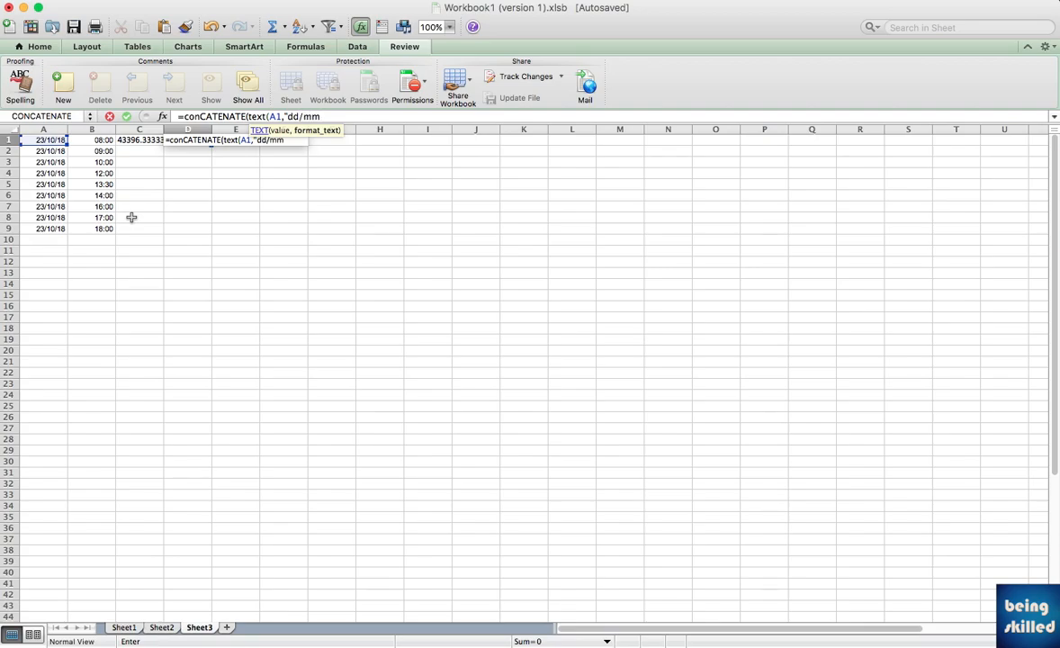
pyautogui.write('/y')
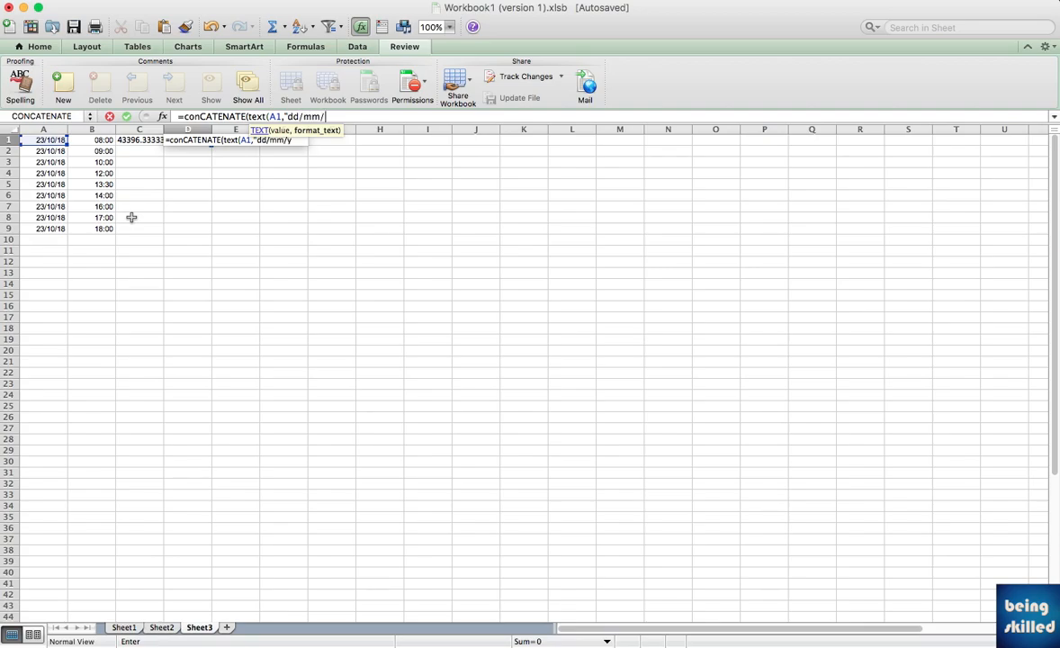
pyautogui.write('y")')
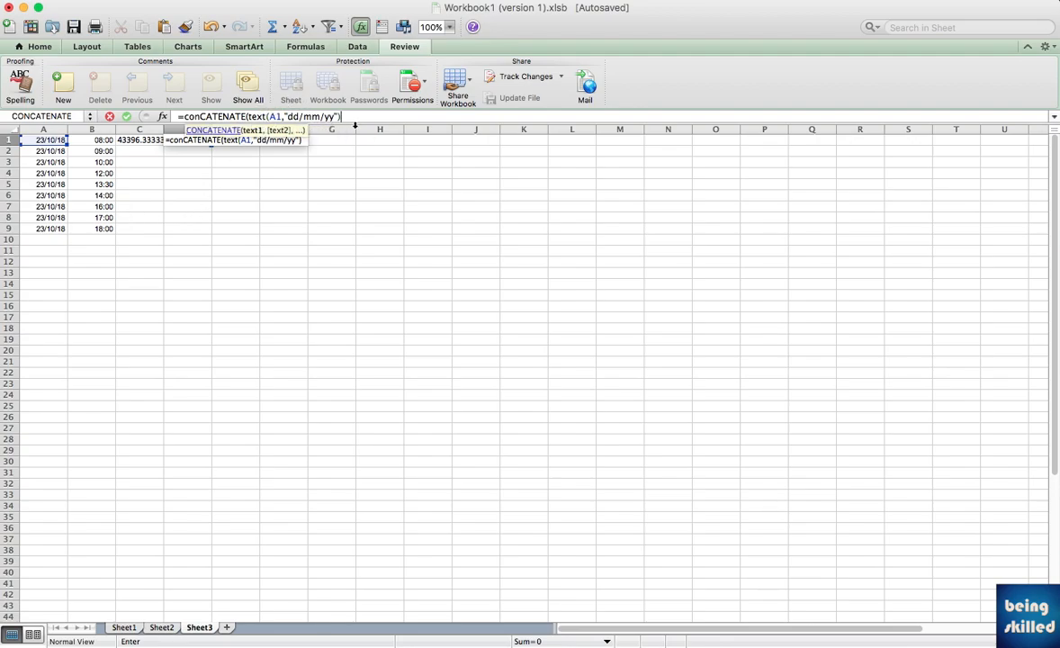
pyautogui.write(',')
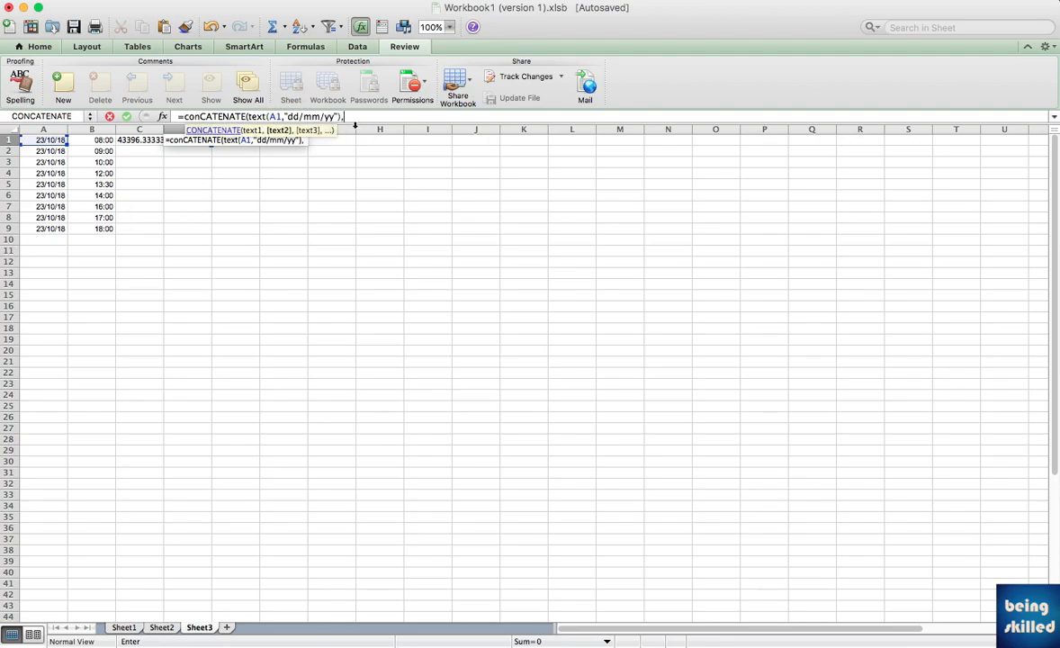
pyautogui.write('text')
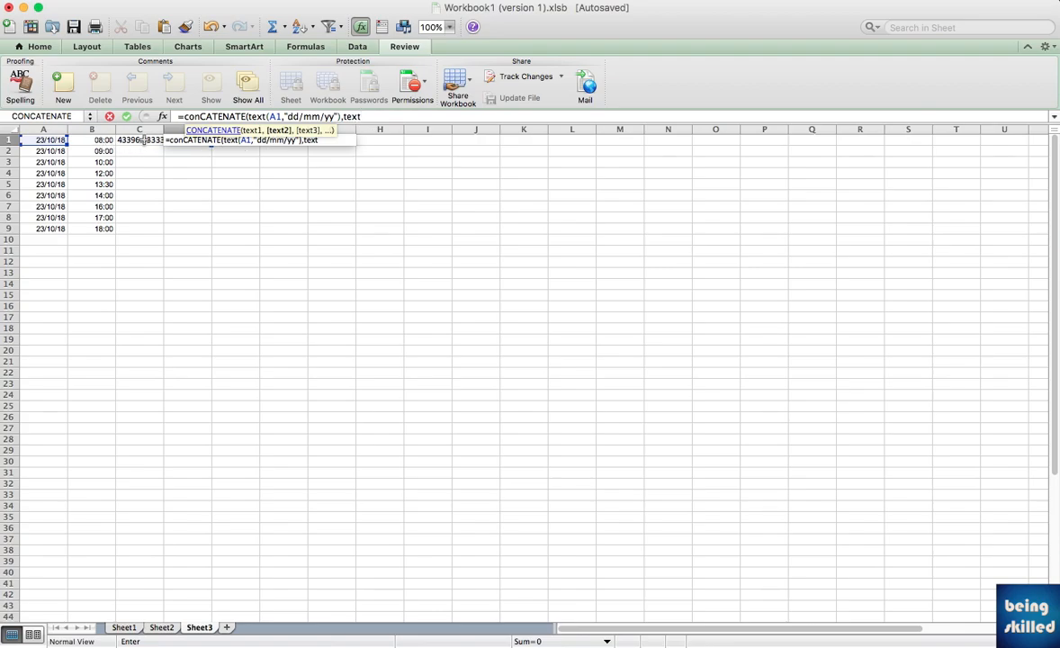
# Format the B1 time as hh:mm text and enter the D1 formula.
pyautogui.write('(')
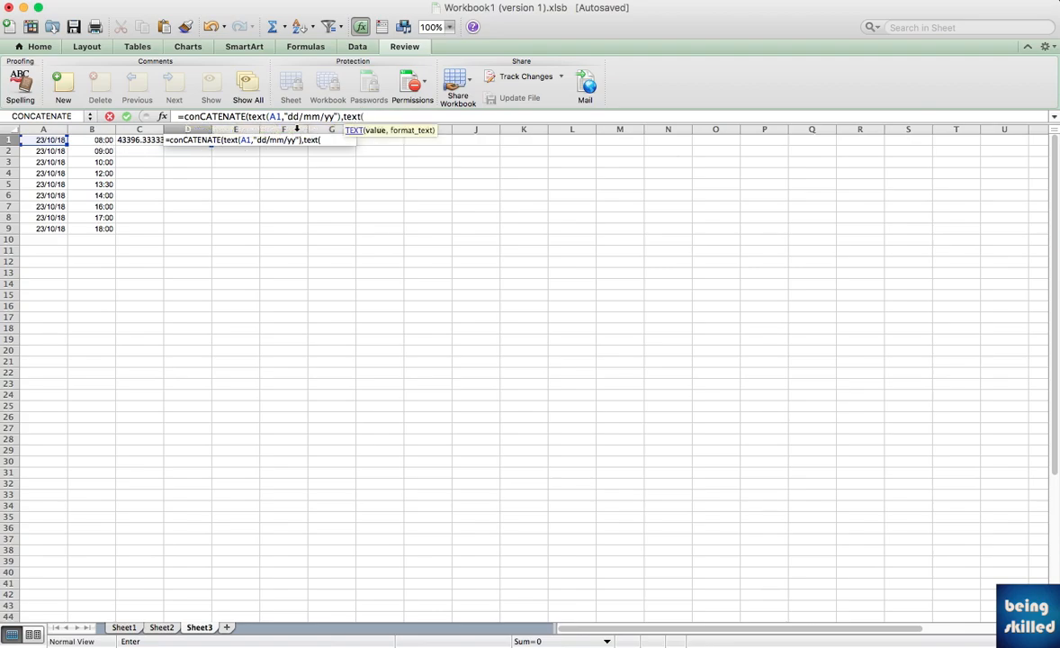
pyautogui.click(92, 140)
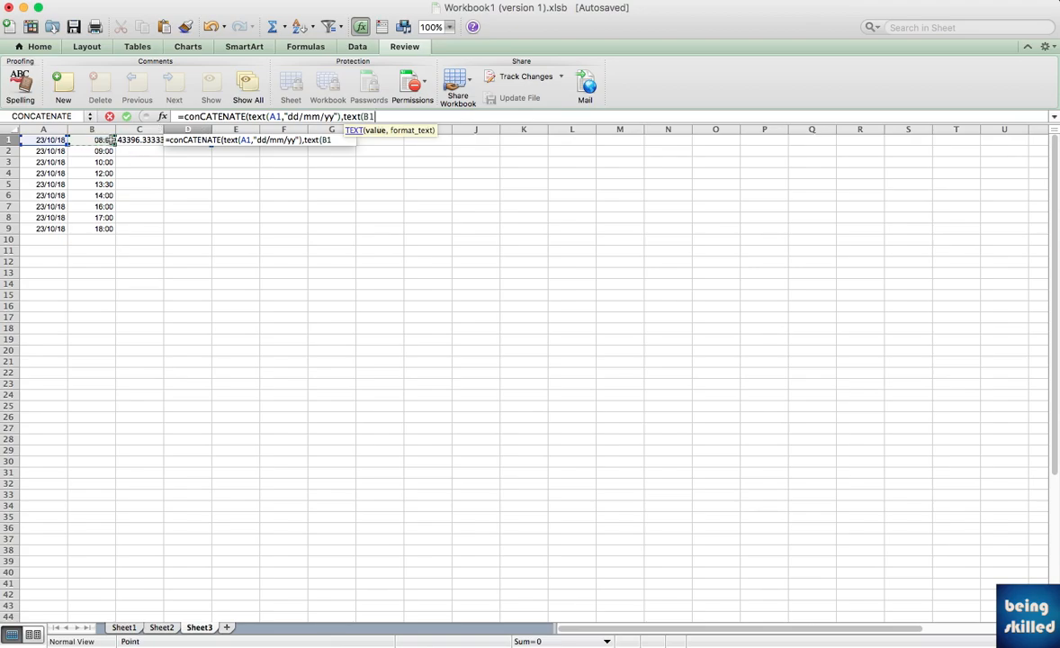
pyautogui.write(',"')
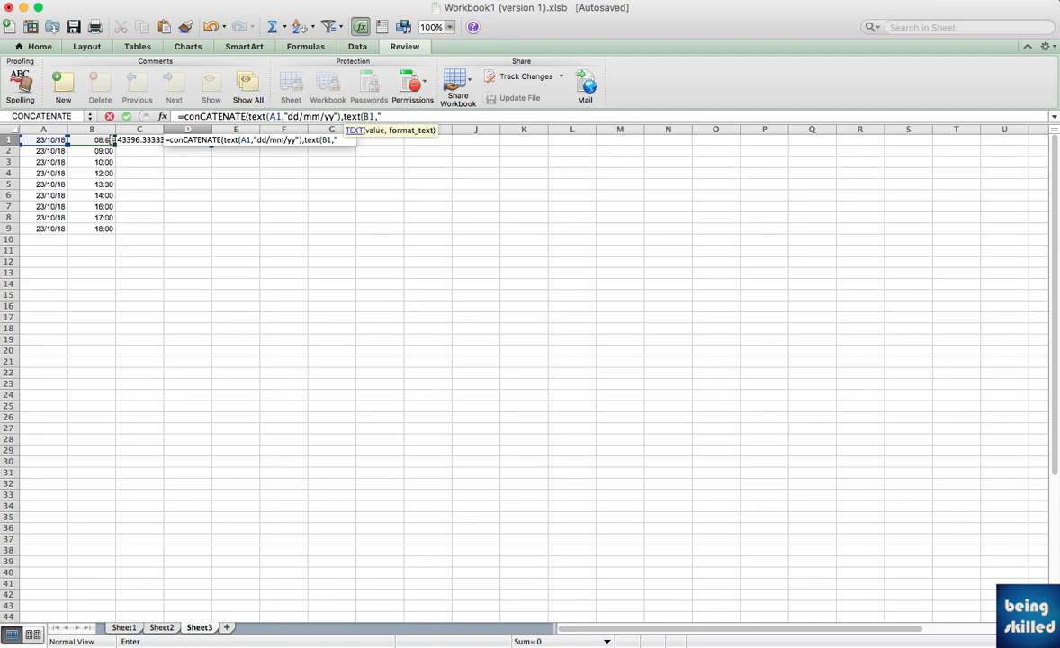
pyautogui.write('hh')
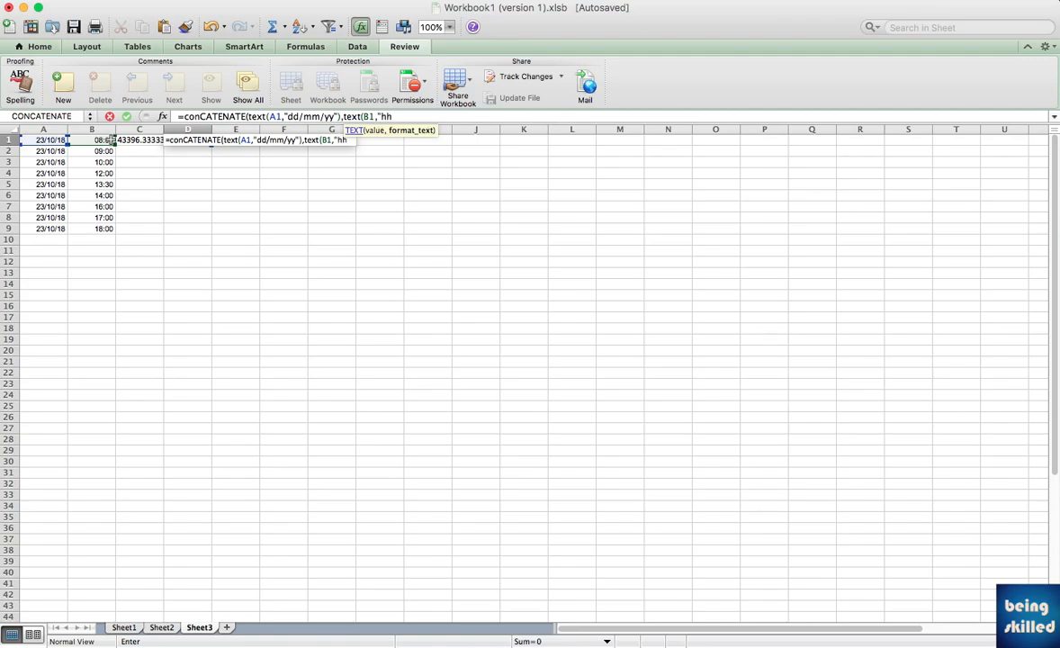
pyautogui.write(':mm"))')
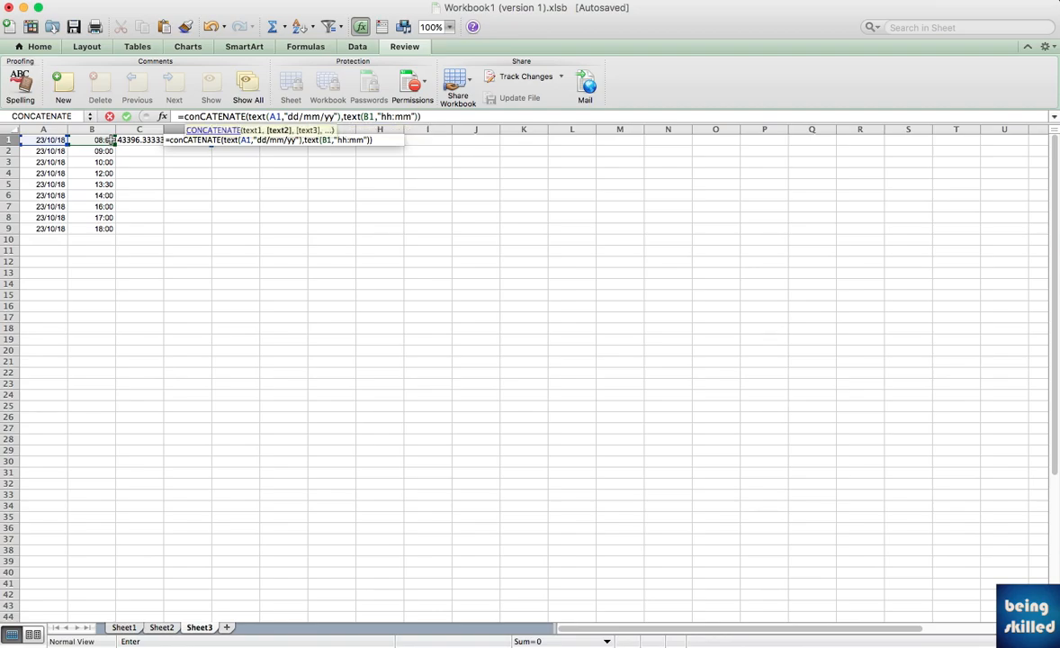
pyautogui.press('Return')
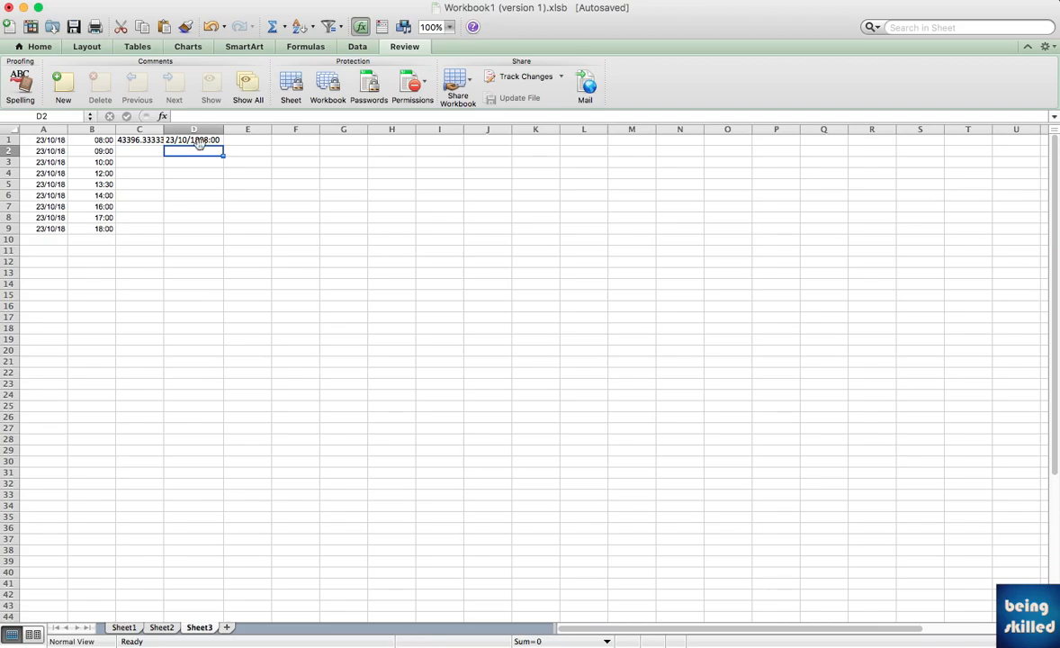
# Add a " " space between the date and time TEXT parts in D1.
pyautogui.click(194, 140)
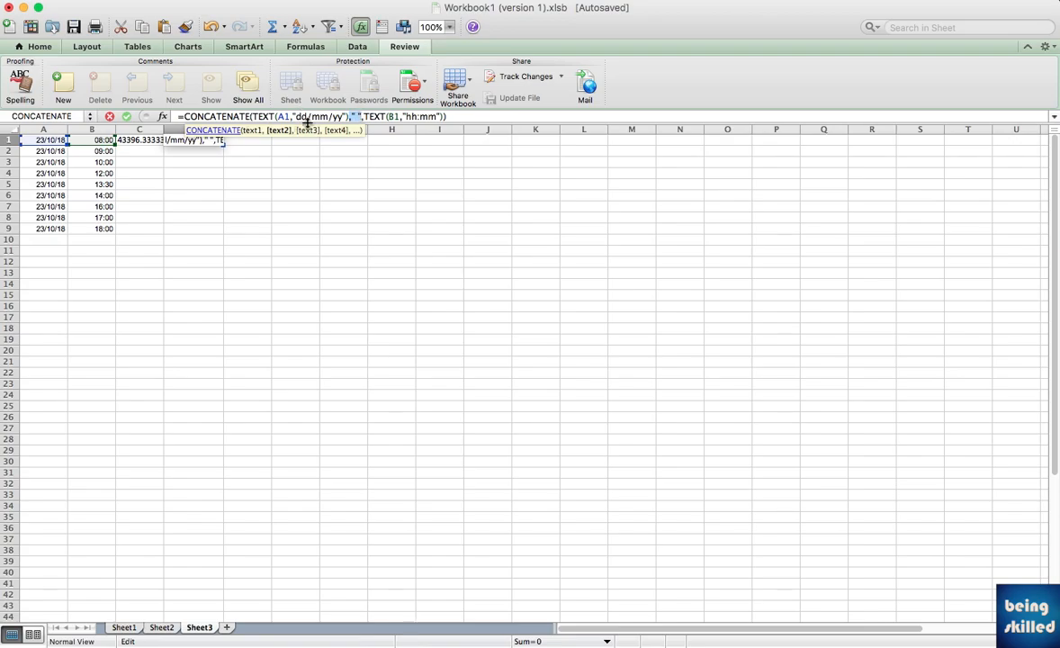
pyautogui.press('Return')
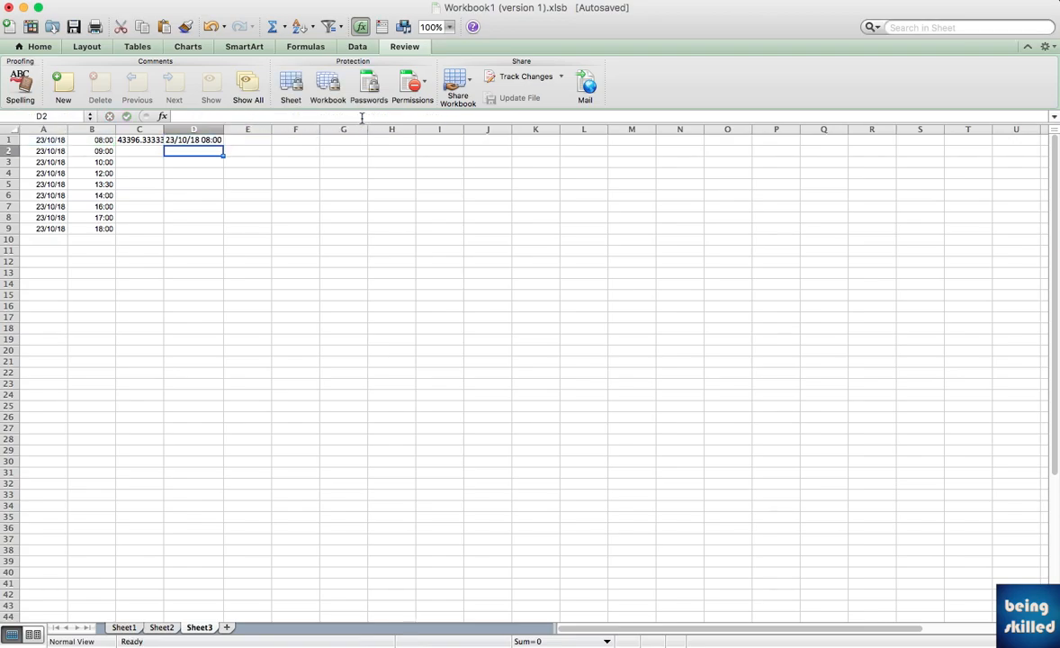
pyautogui.click(193, 140)
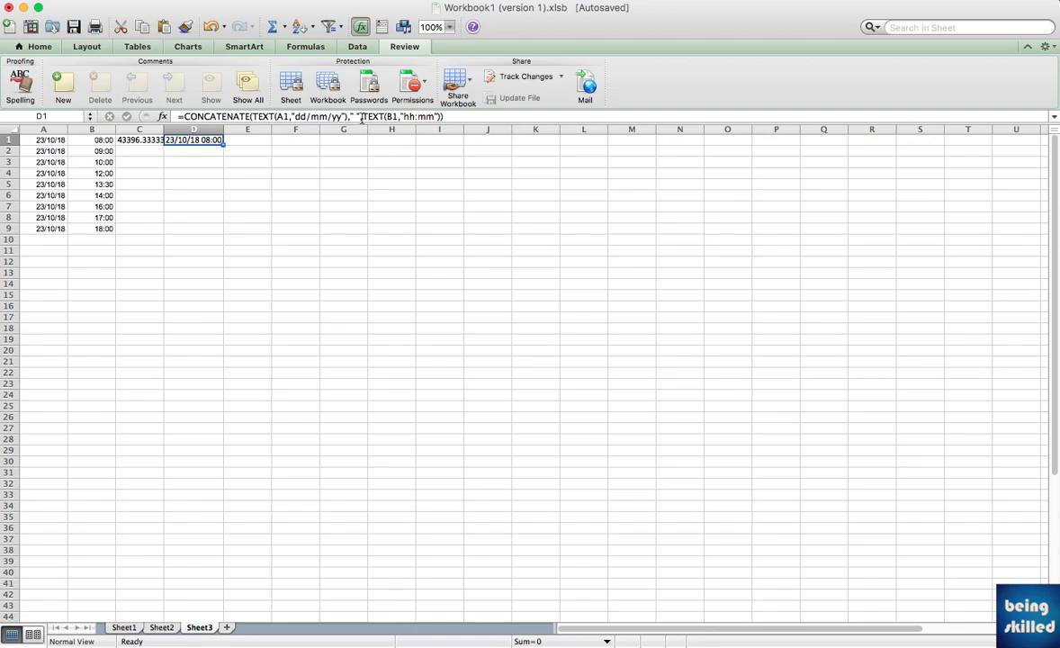
# Change D1's date format to mm/dd/yyyy, showing 10/23/2018 08:00.
pyautogui.click(140, 139)
pyautogui.write('yy')
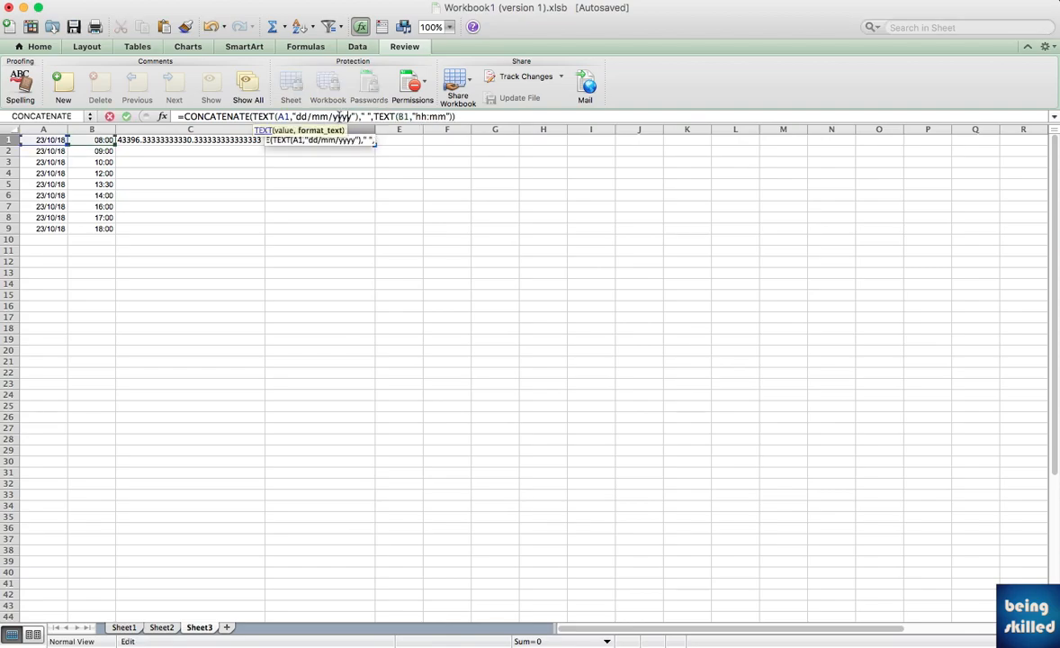
pyautogui.press('Return')
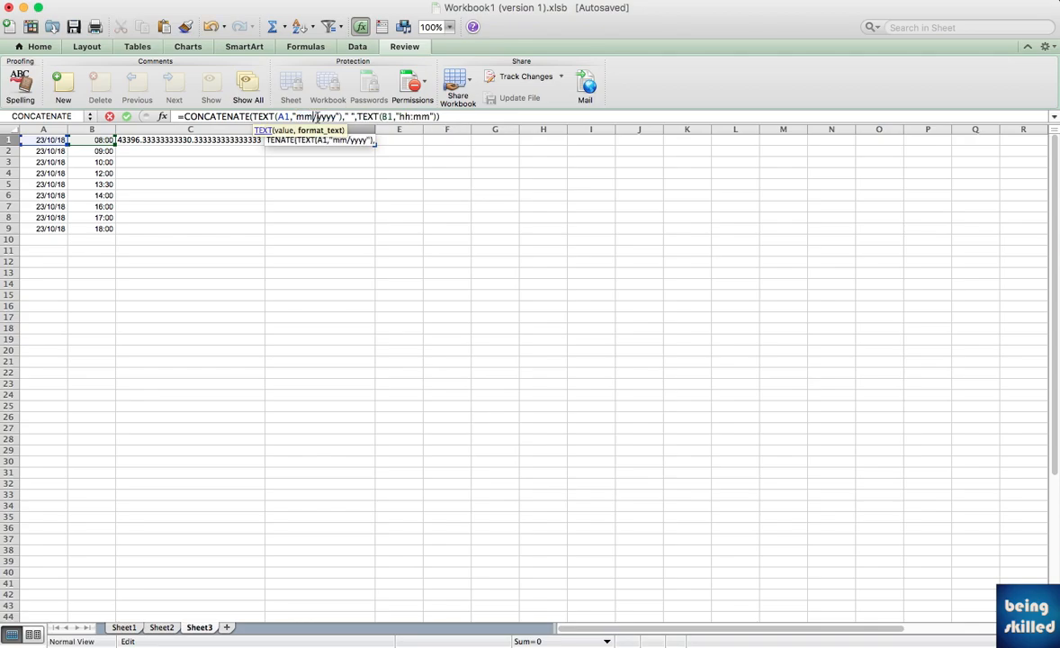
pyautogui.press('Return')
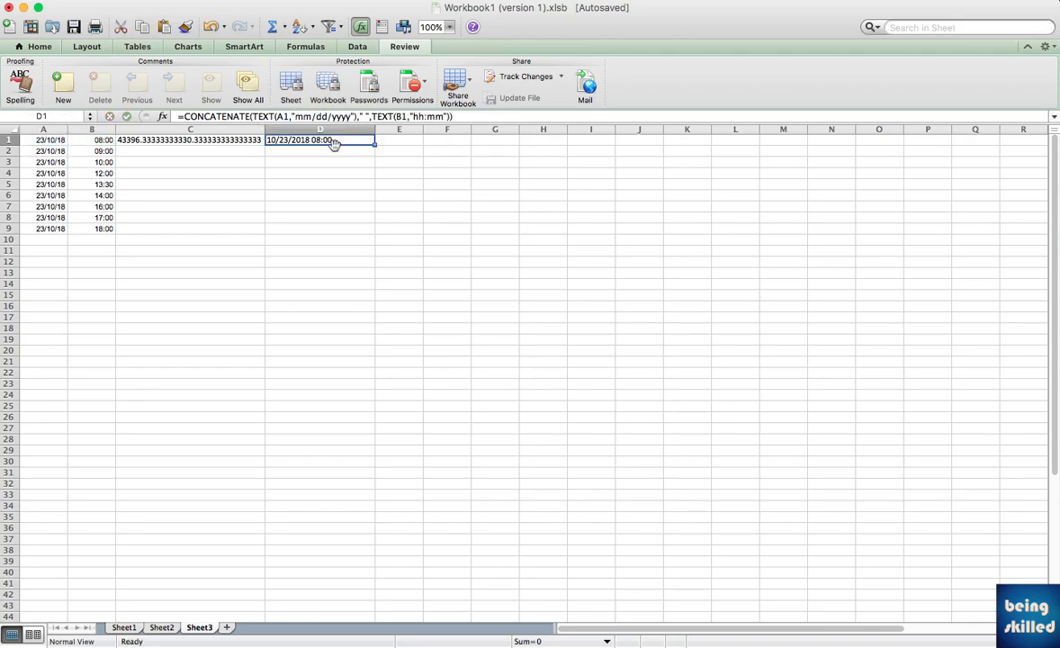